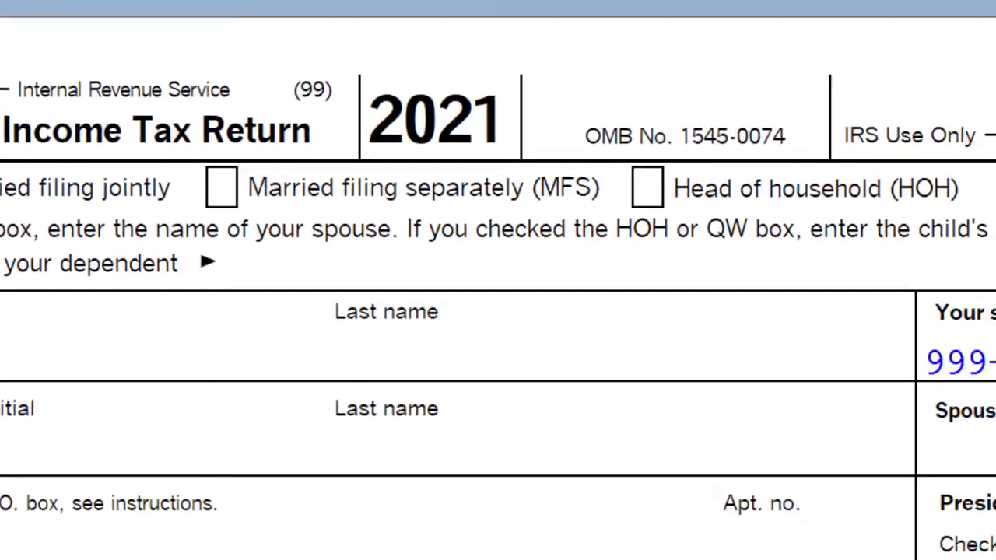
# - List the inputs behind Schedule 1's unemployment line and expand the 1099-G entry to reveal its payer
pyautogui.scroll(-3)
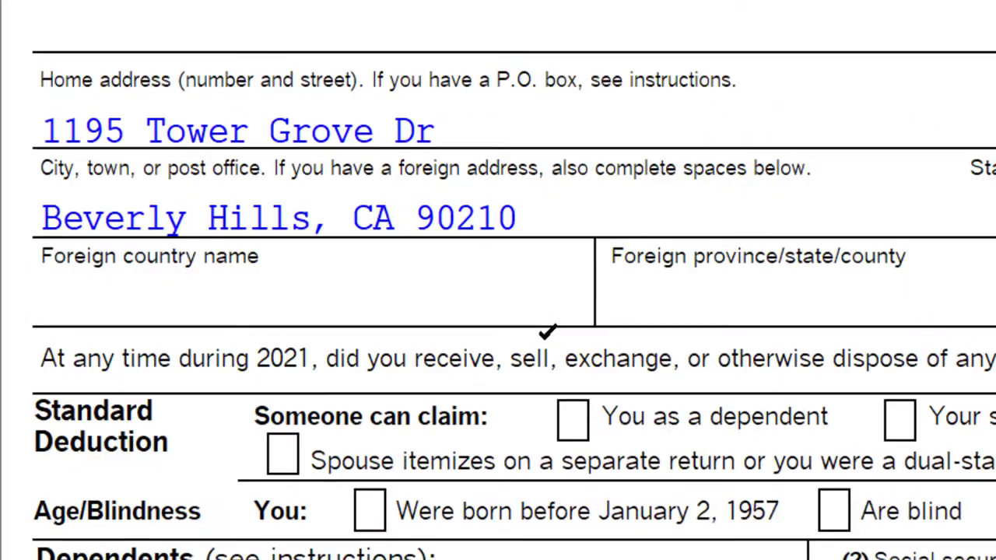
pyautogui.scroll(-3)
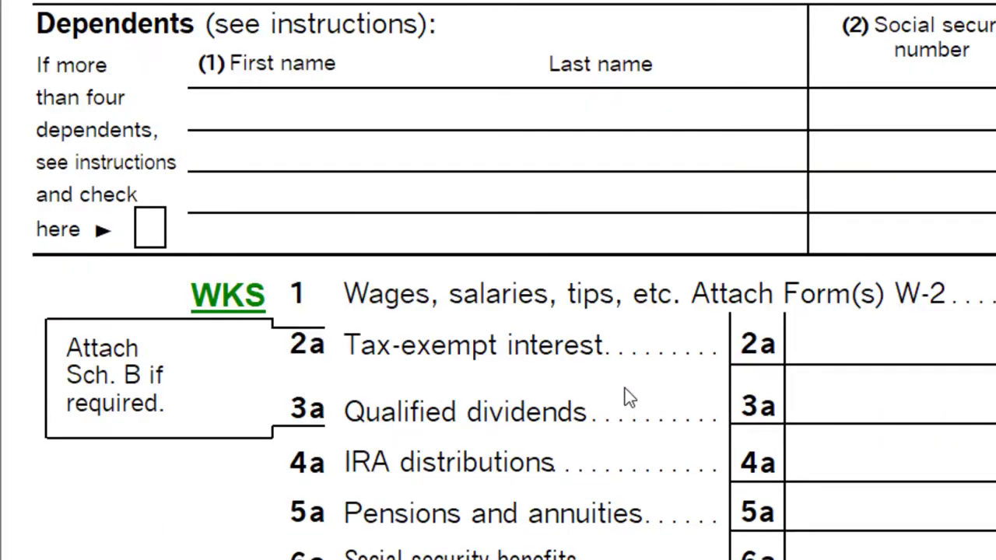
pyautogui.scroll(-3)
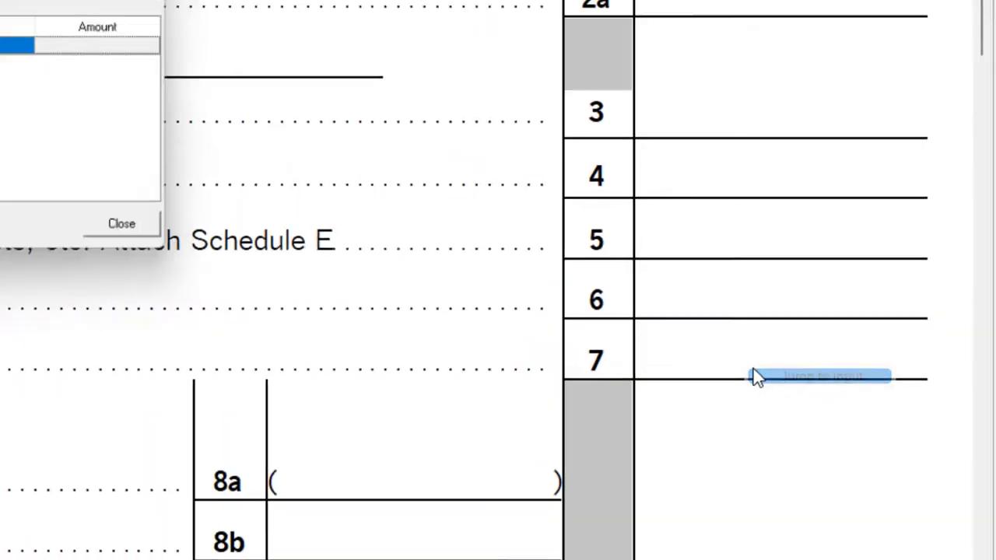
pyautogui.click(817, 378)
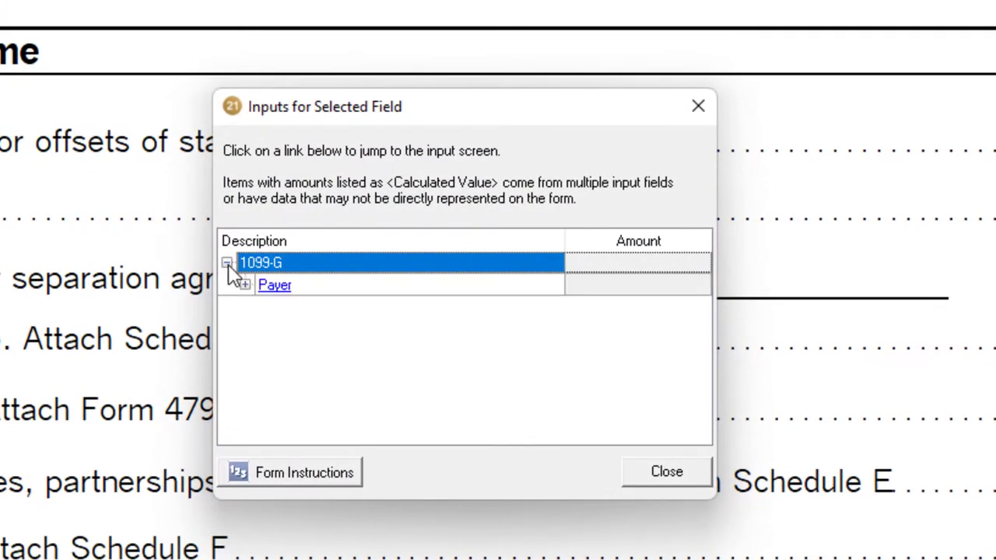